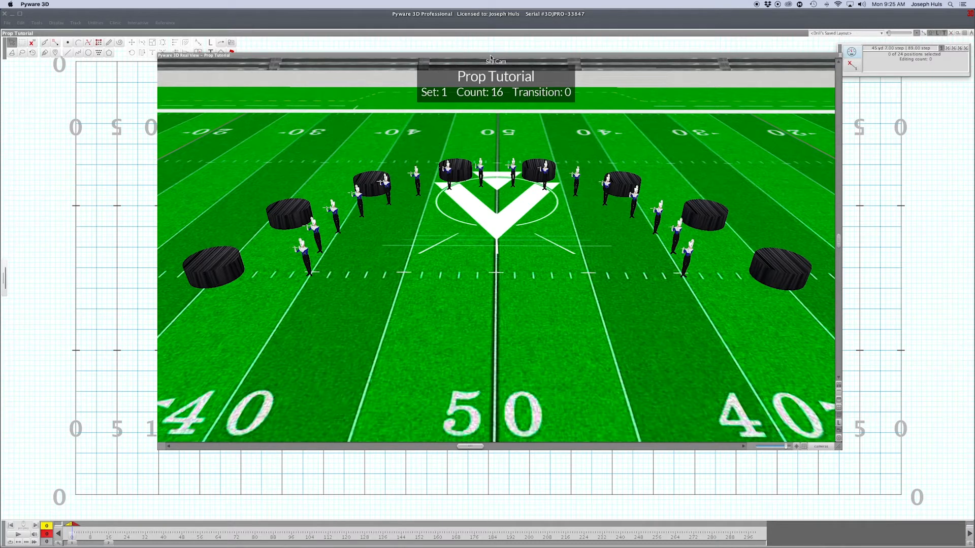
mouse_move(205, 269)
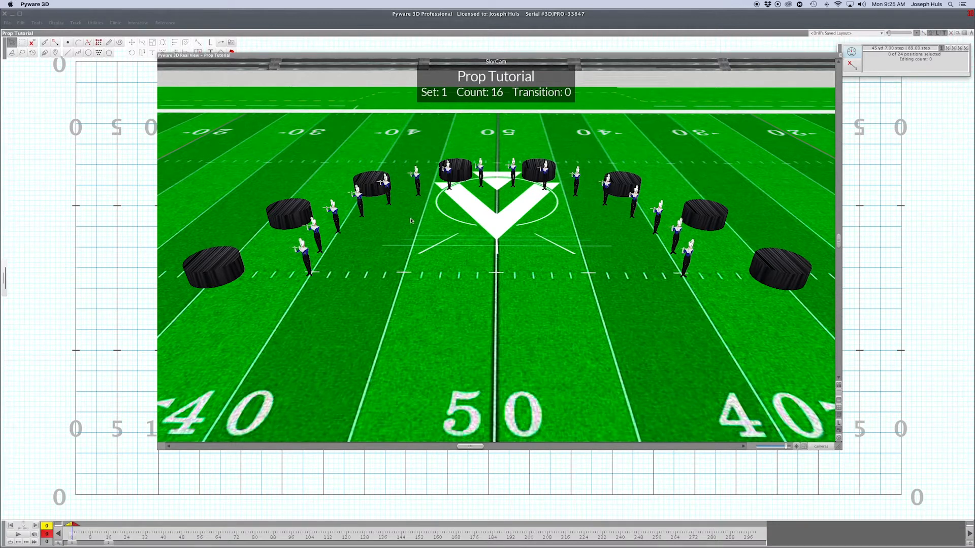
mouse_move(706, 269)
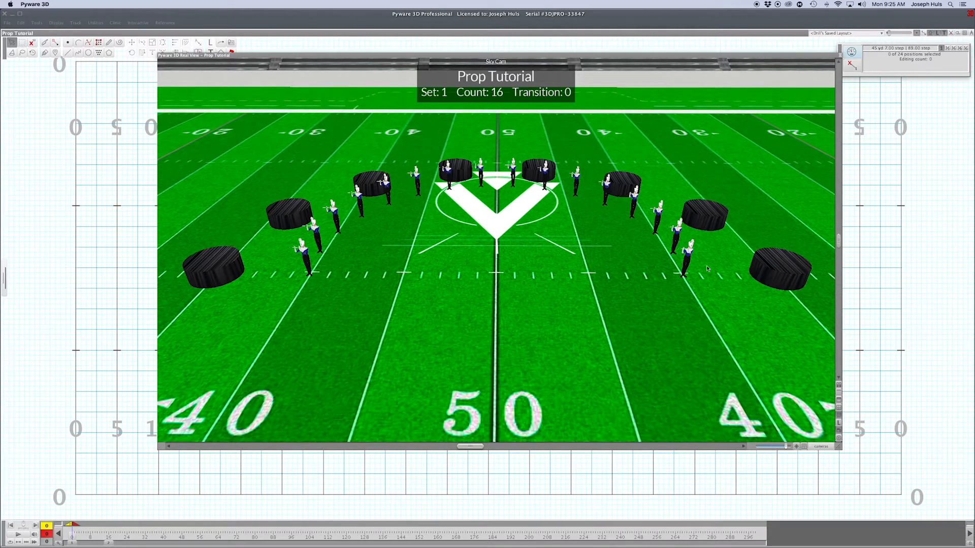
mouse_move(519, 143)
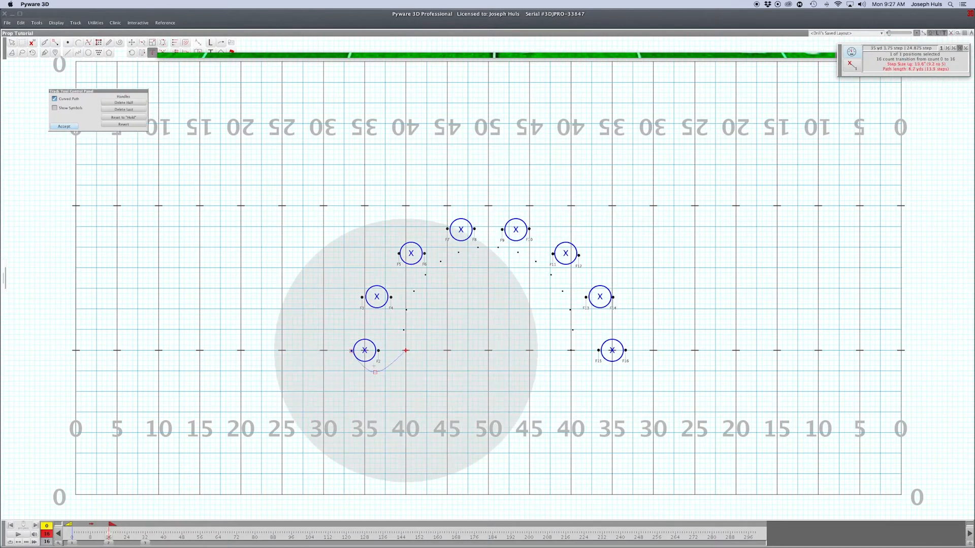
- Confirm the curved path settings for the flute pair at the leftmost prop
left_click(63, 126)
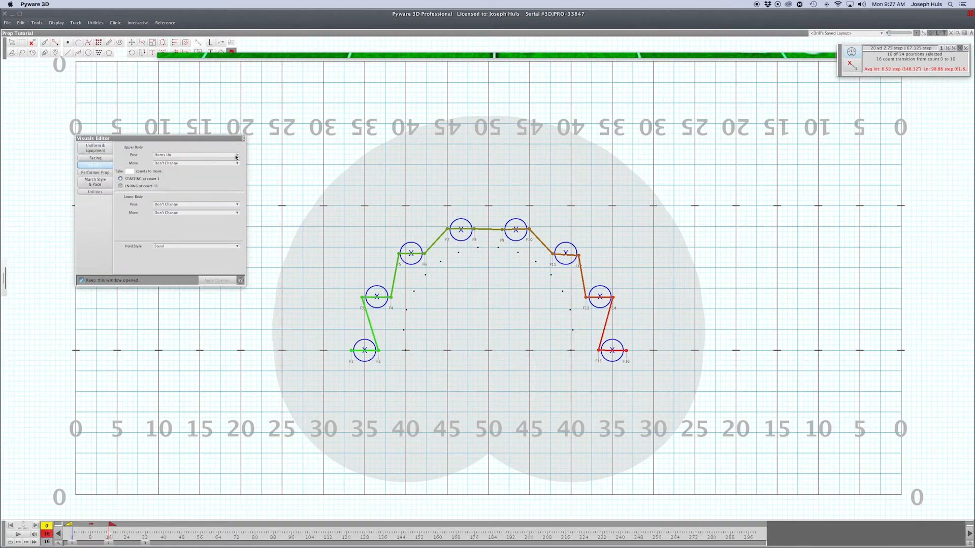
- Choose Layered Pose 1 Right as the flutes' upper body pose
left_click(236, 155)
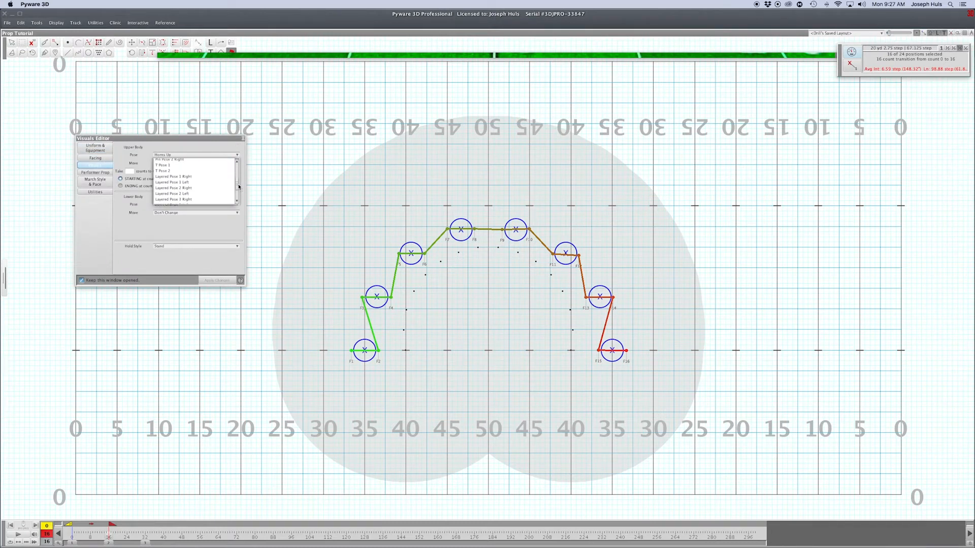
left_click(174, 199)
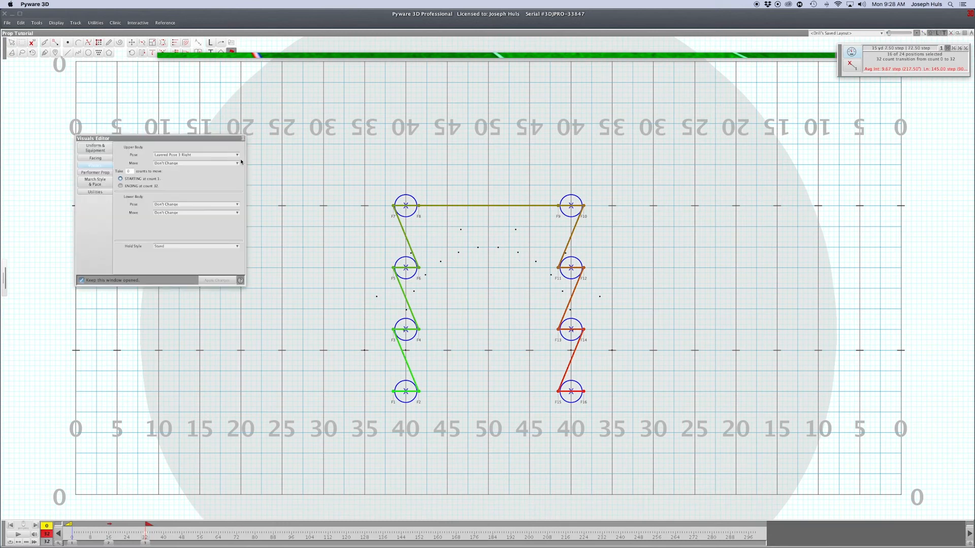
- Apply the Layered Pose 1 Right change at count 32
left_click(95, 165)
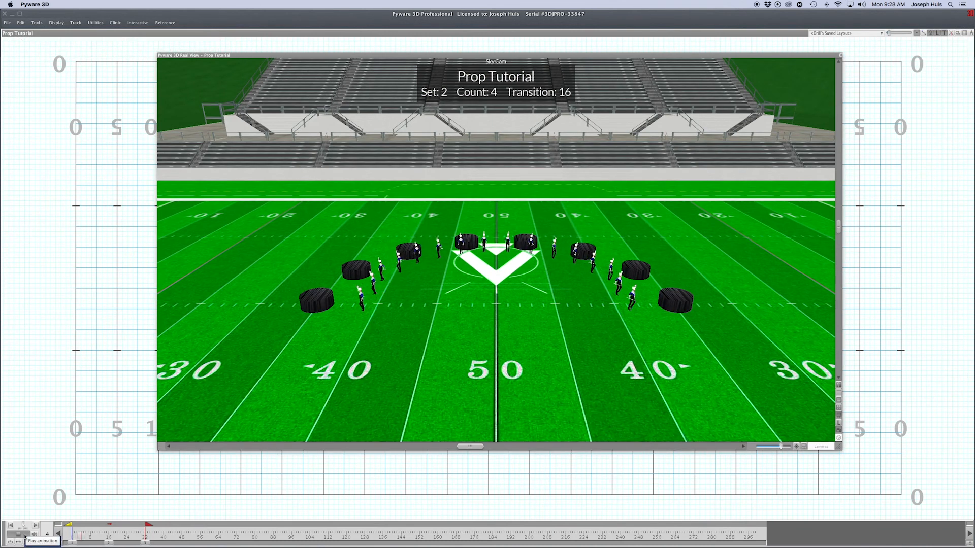
- Play the 3D animation of the transition to the 40-yard lines
left_click(23, 537)
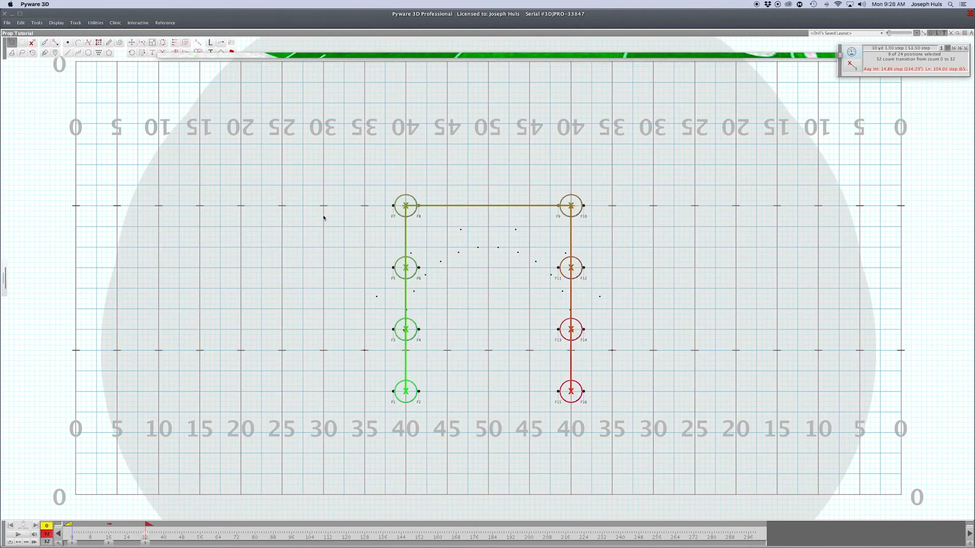
- Bring up the field display options over set 2
left_click(56, 23)
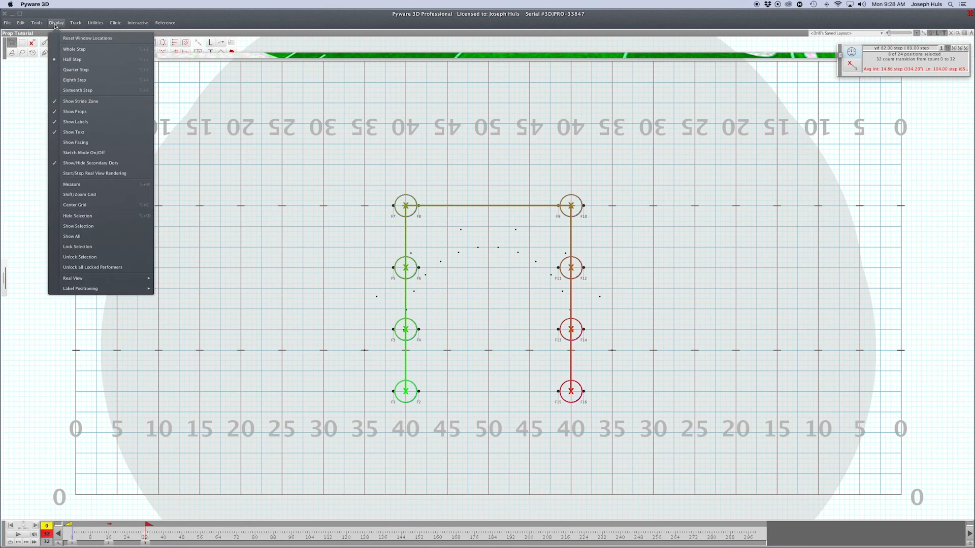